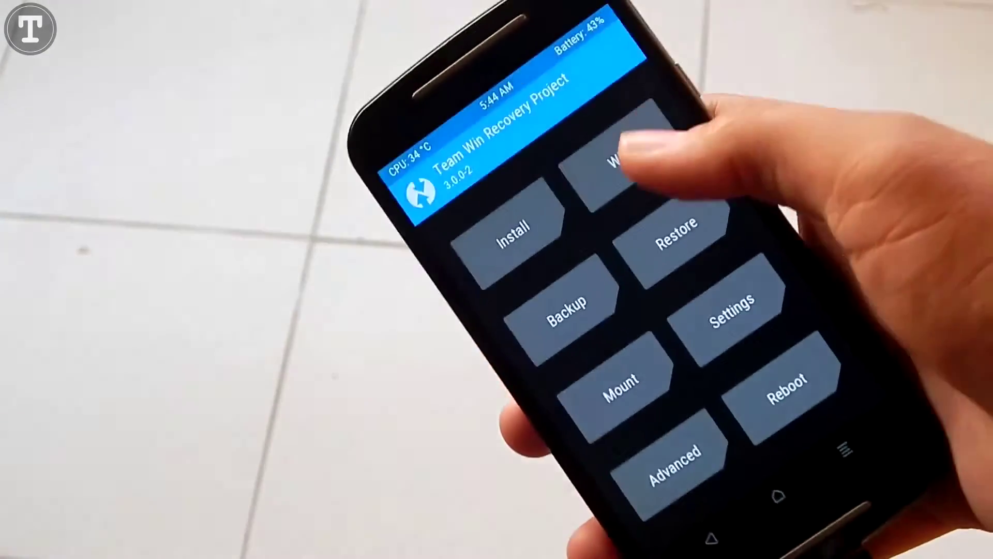
- Go to Install from the TWRP main menu to choose zip packages
{"action": "left_click", "coordinate": [621, 382]}
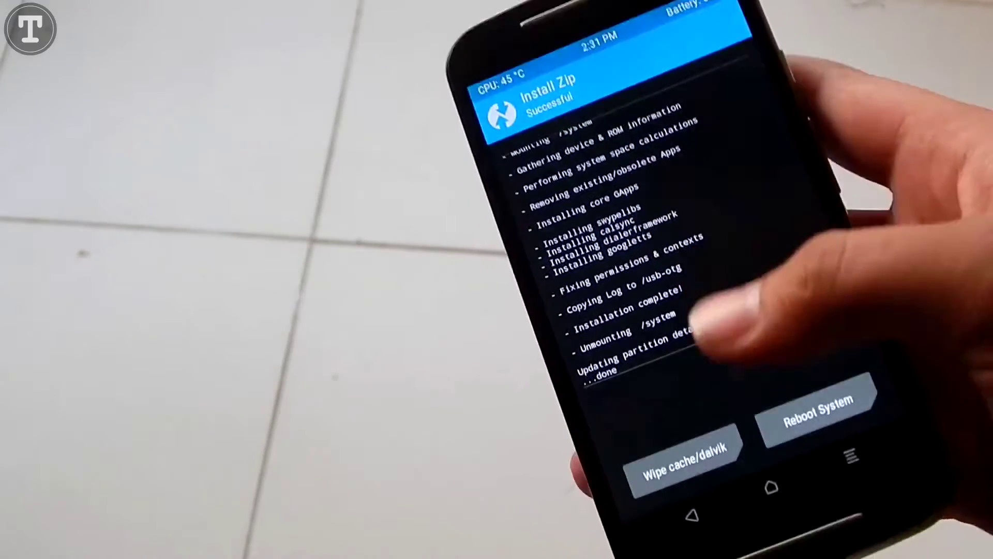
- Choose Wipe cache/dalvik after the Pico GApps install reports success
{"action": "left_click", "coordinate": [685, 468]}
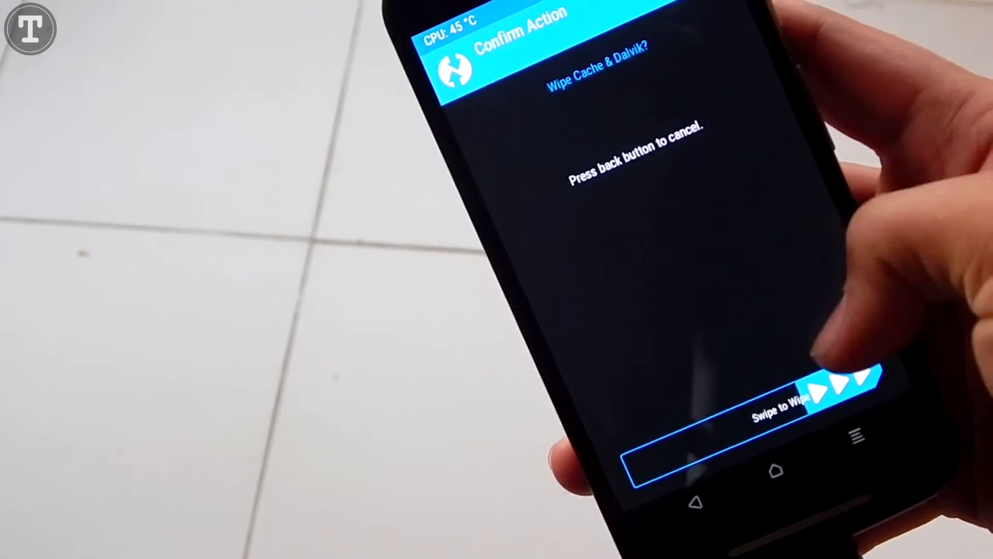